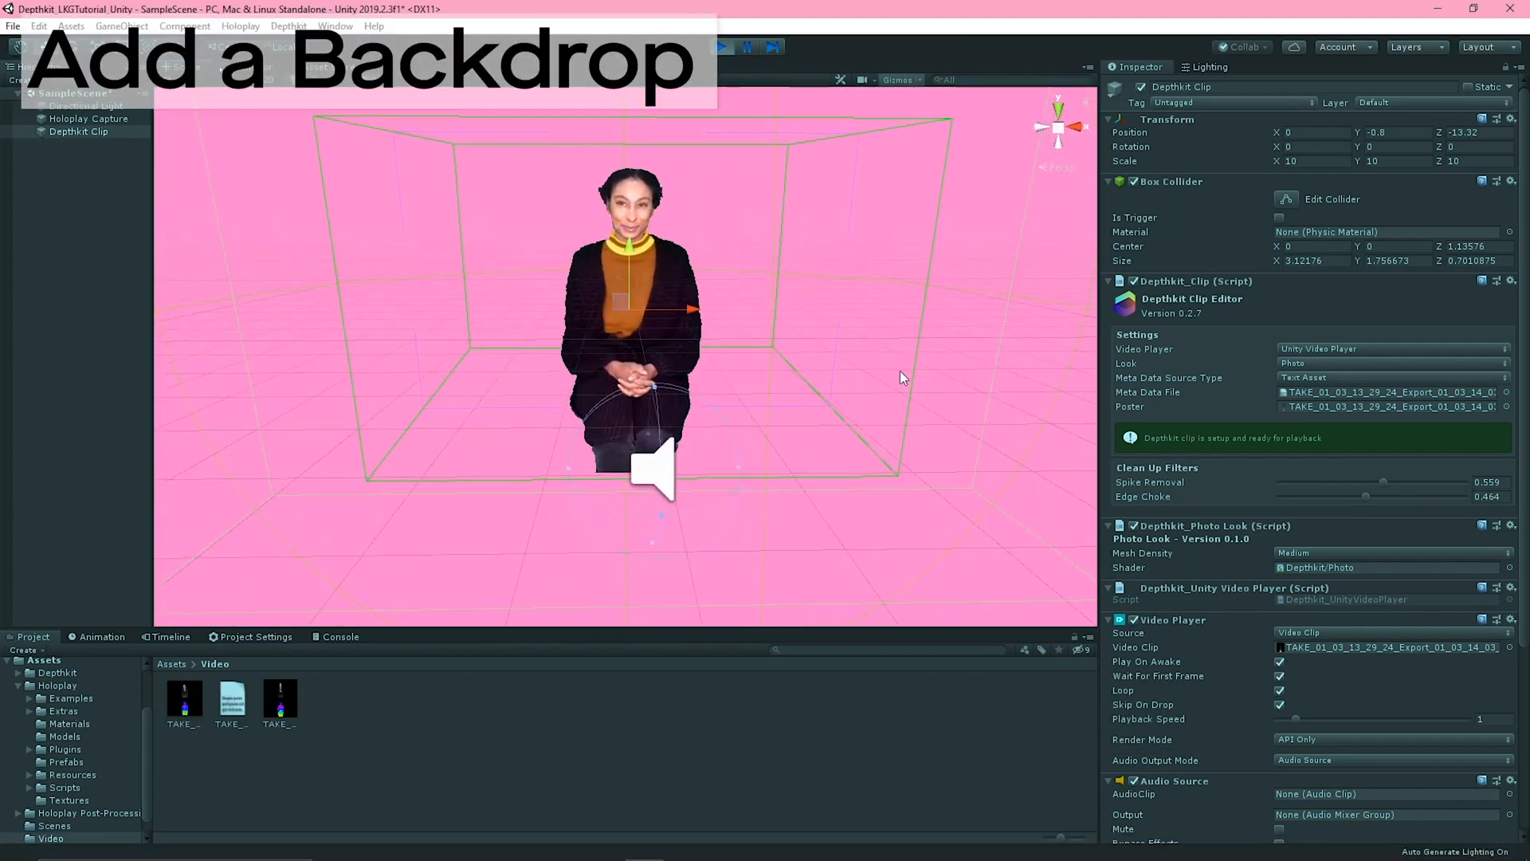
Add a Plane 3D object to the scene as a backdrop for the Depthkit clip
left_click(121, 25)
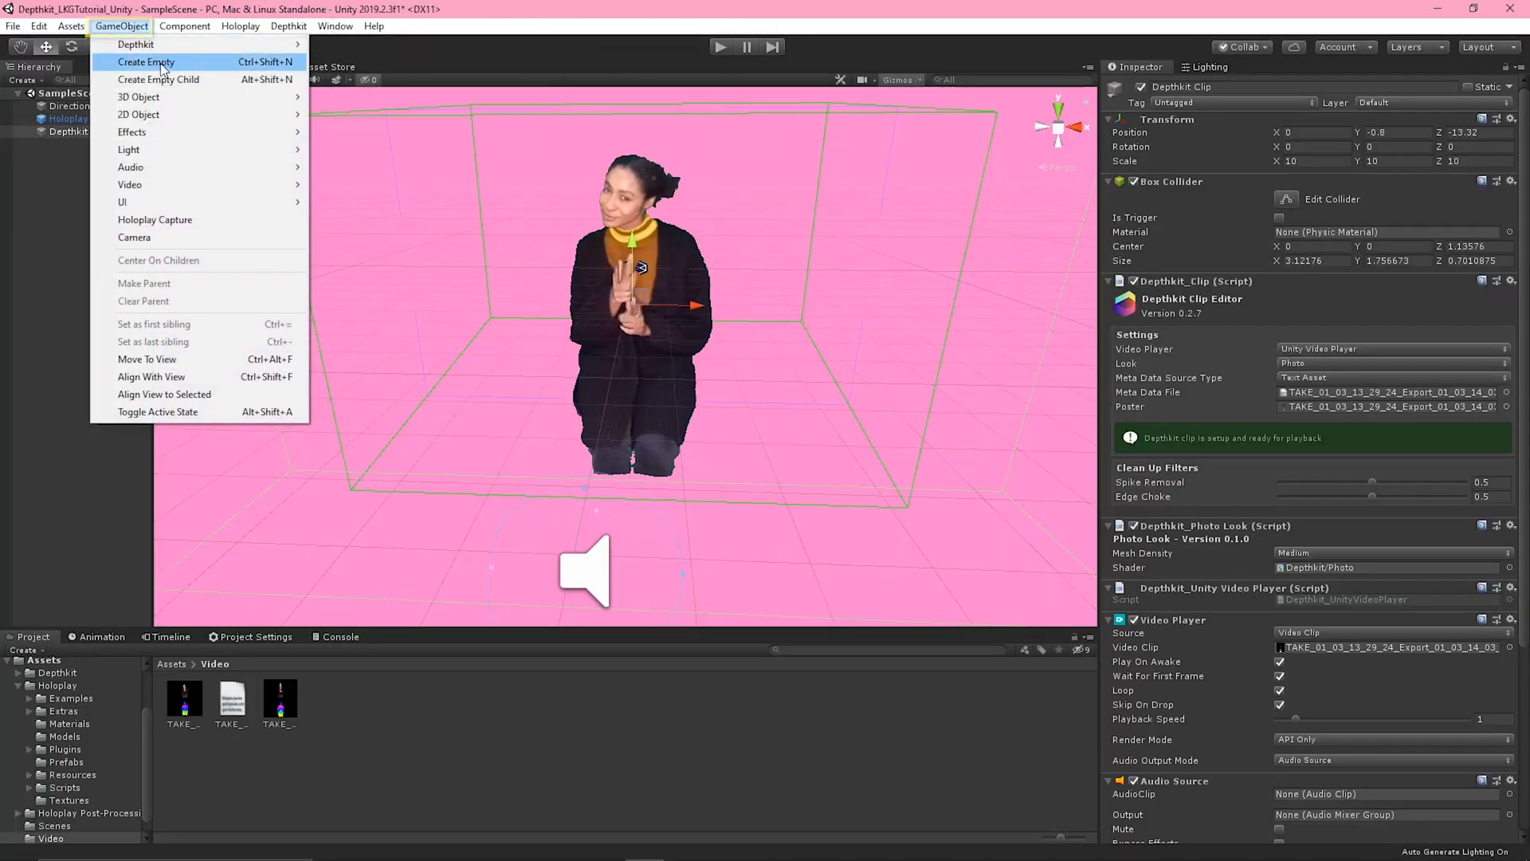
mouse_move(138, 97)
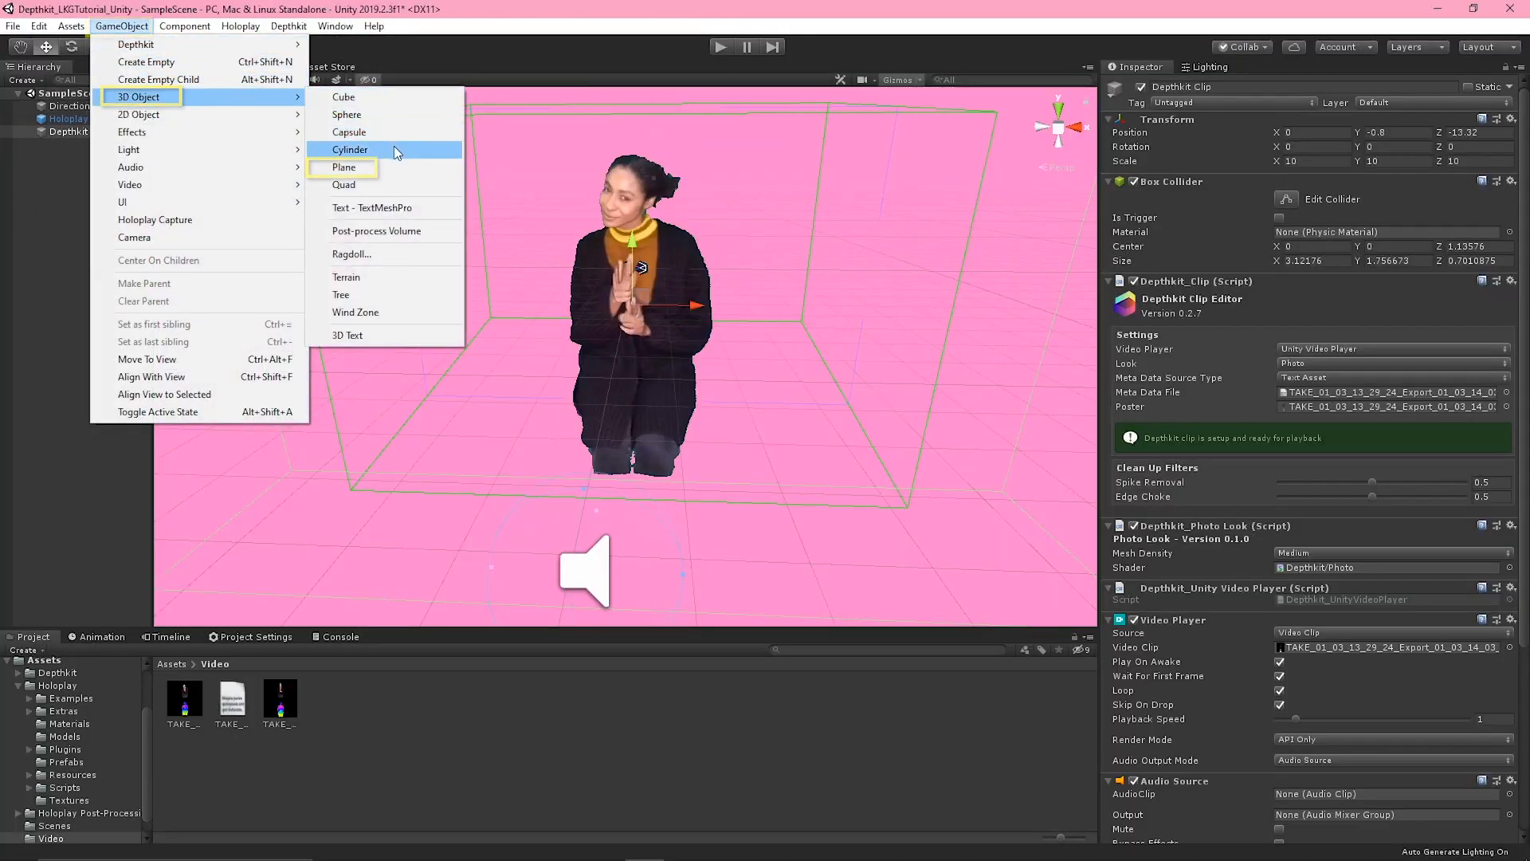
left_click(343, 167)
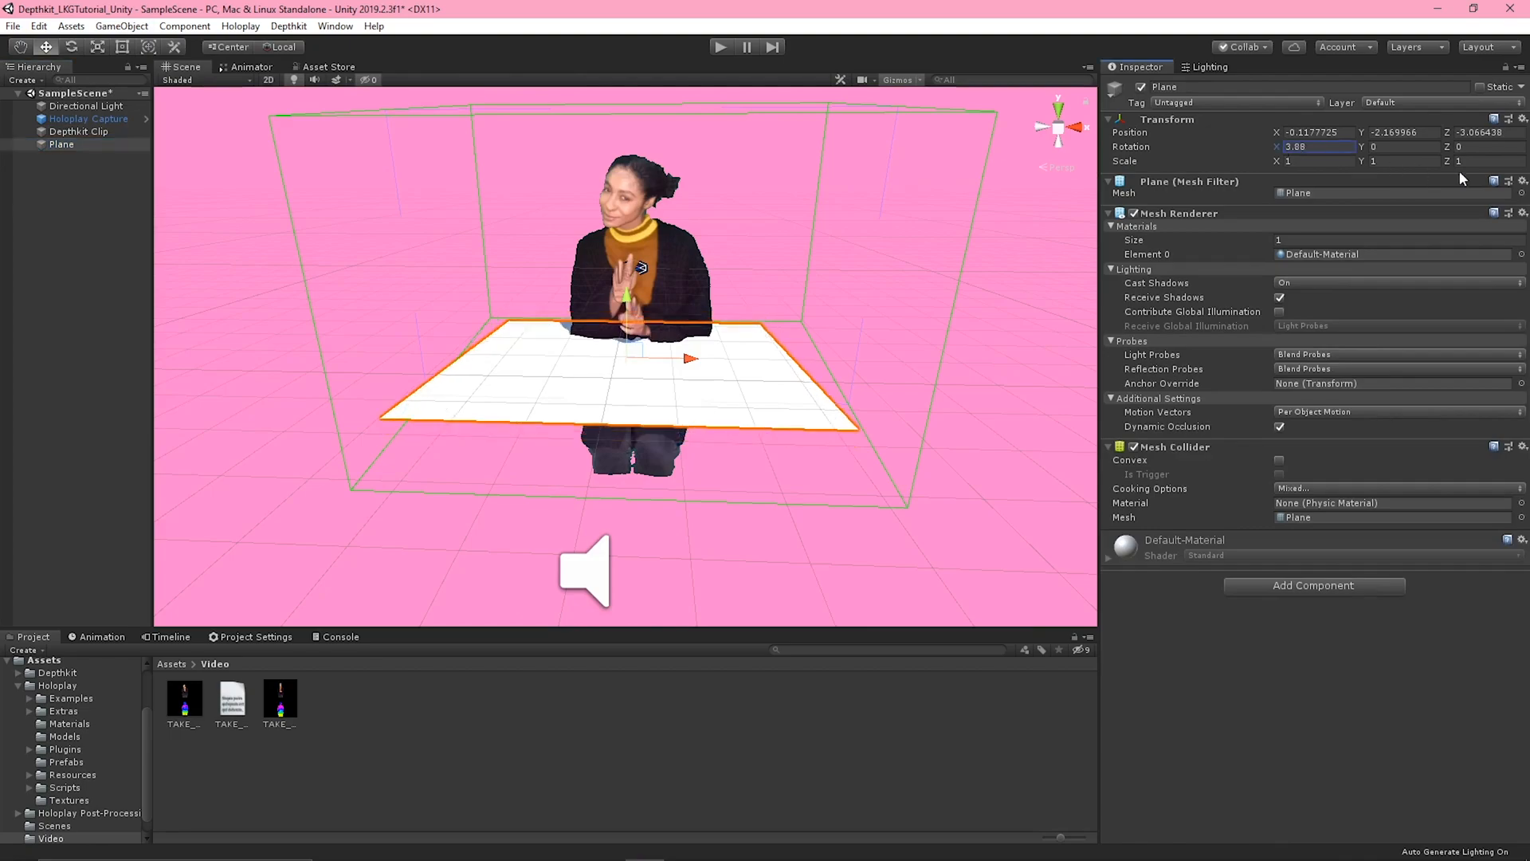
left_click(87, 105)
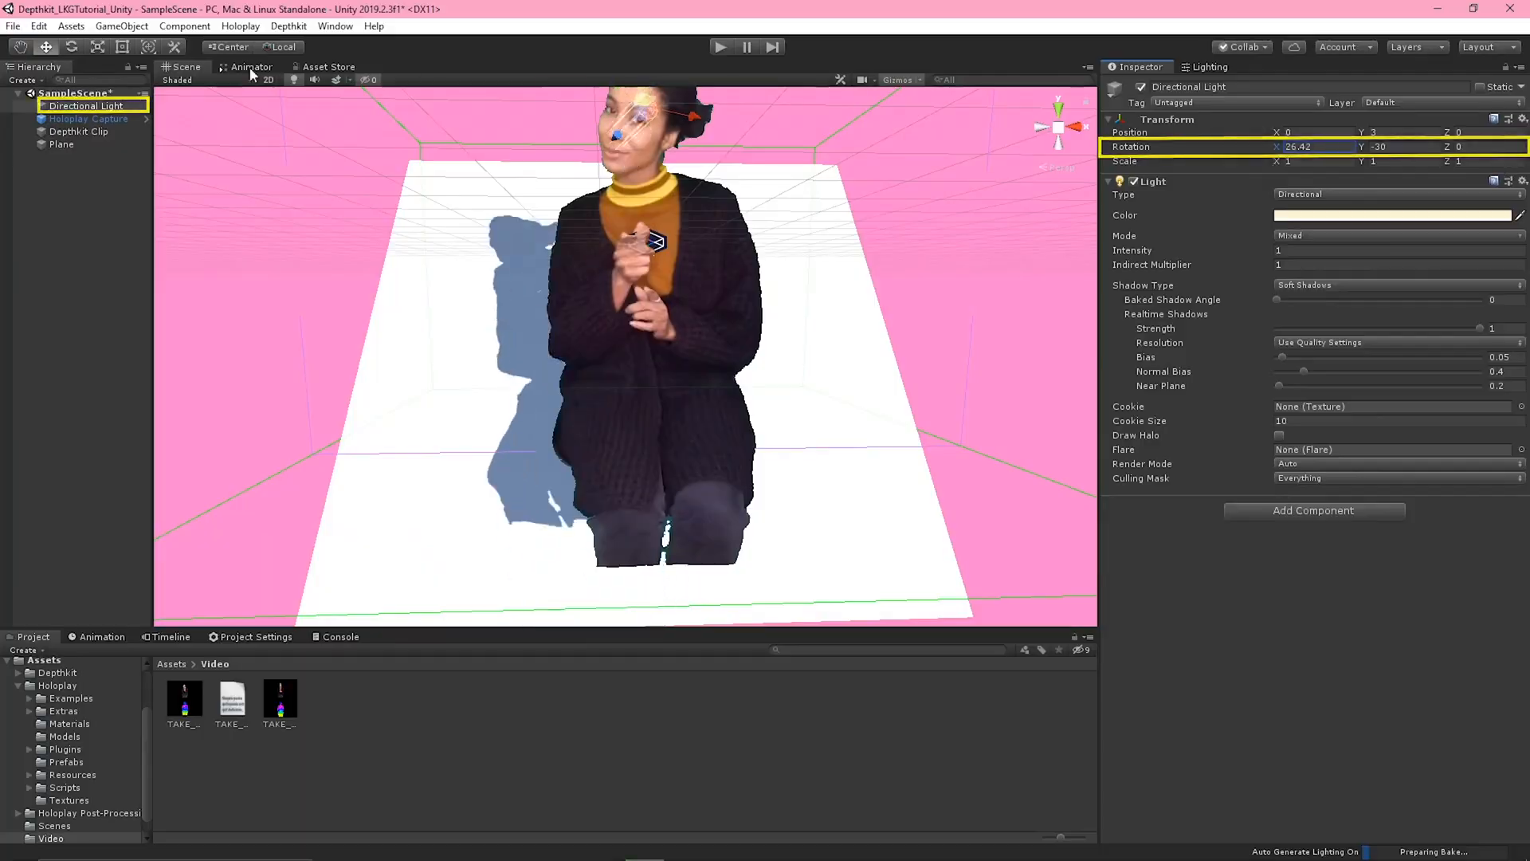